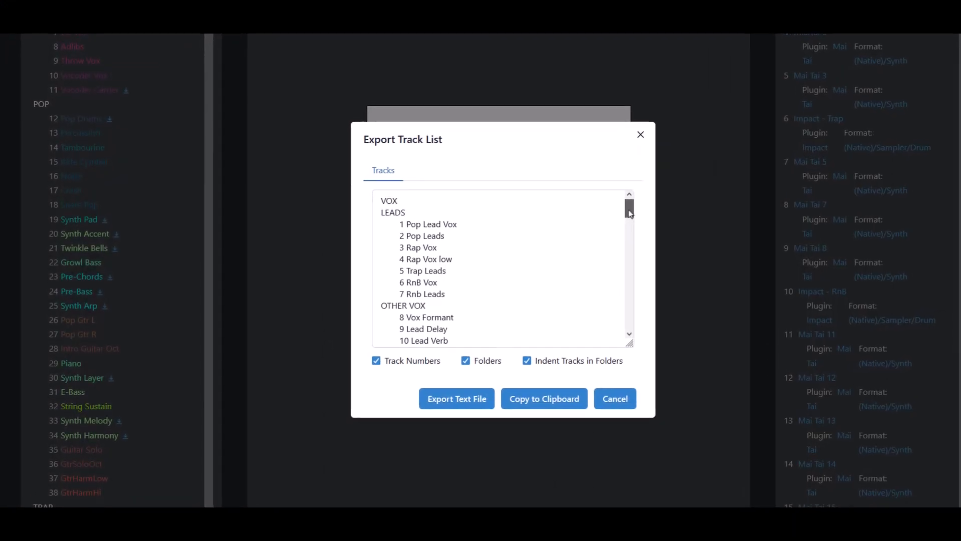
# - Cancel the Export Track List preview to return to the Emmavie - Electro Genie song overview
pyautogui.scroll(-3)
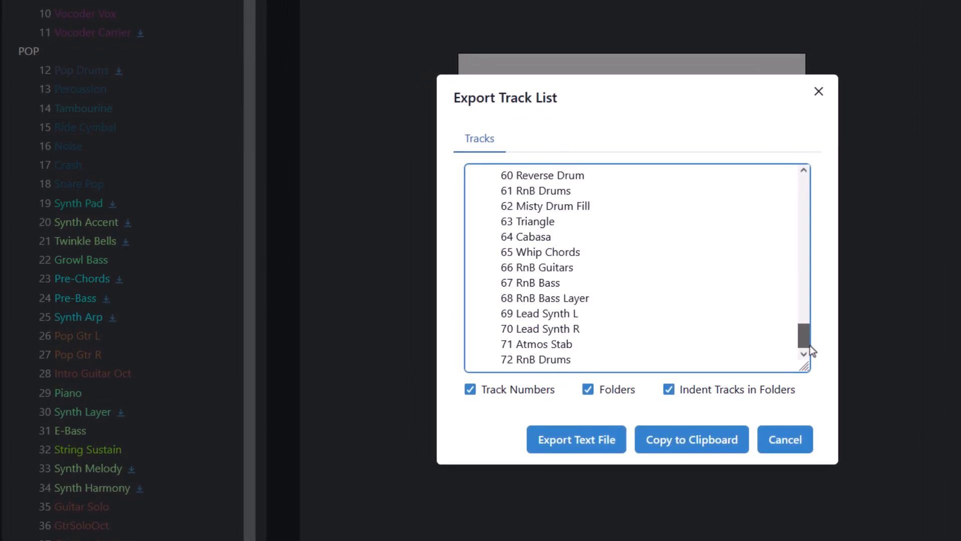
pyautogui.click(691, 439)
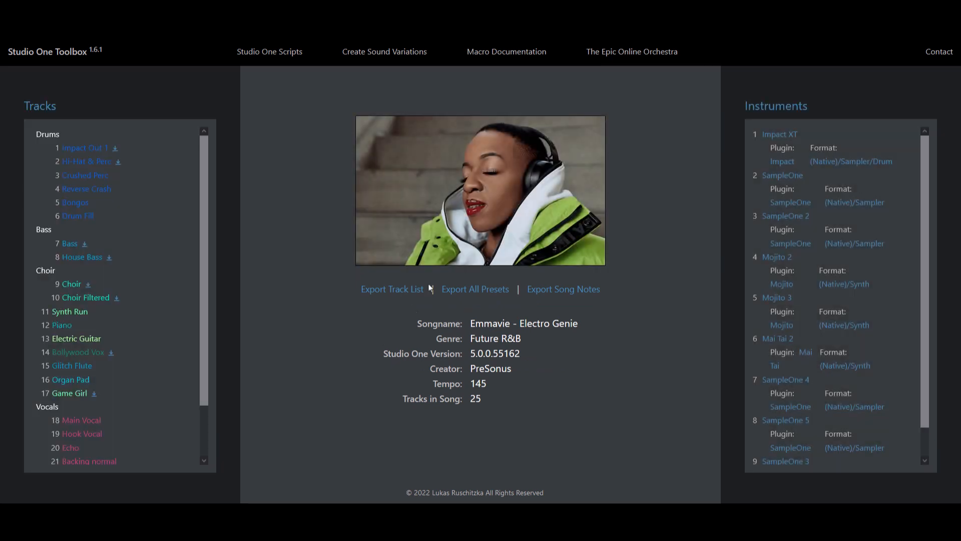
pyautogui.click(268, 51)
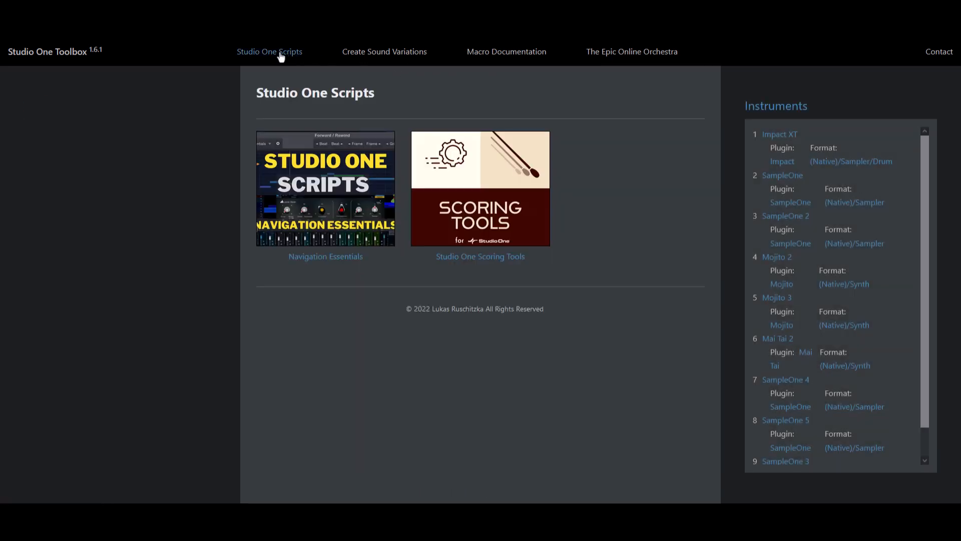
pyautogui.click(505, 51)
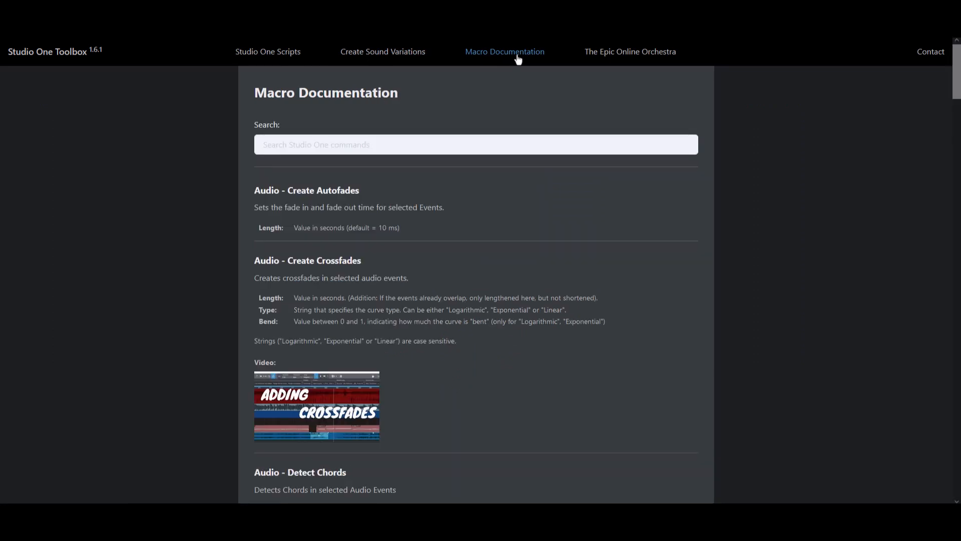
pyautogui.click(382, 51)
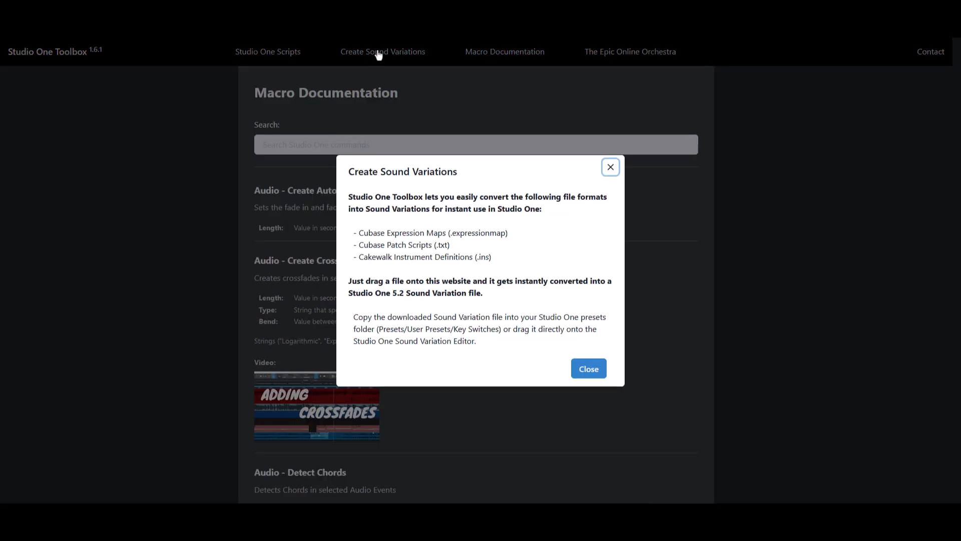
pyautogui.moveTo(672, 297)
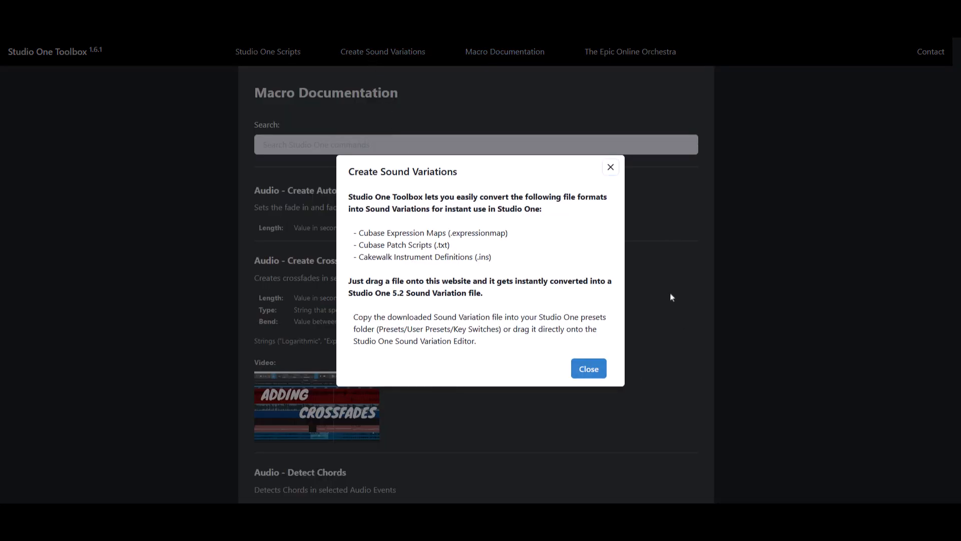
pyautogui.click(588, 369)
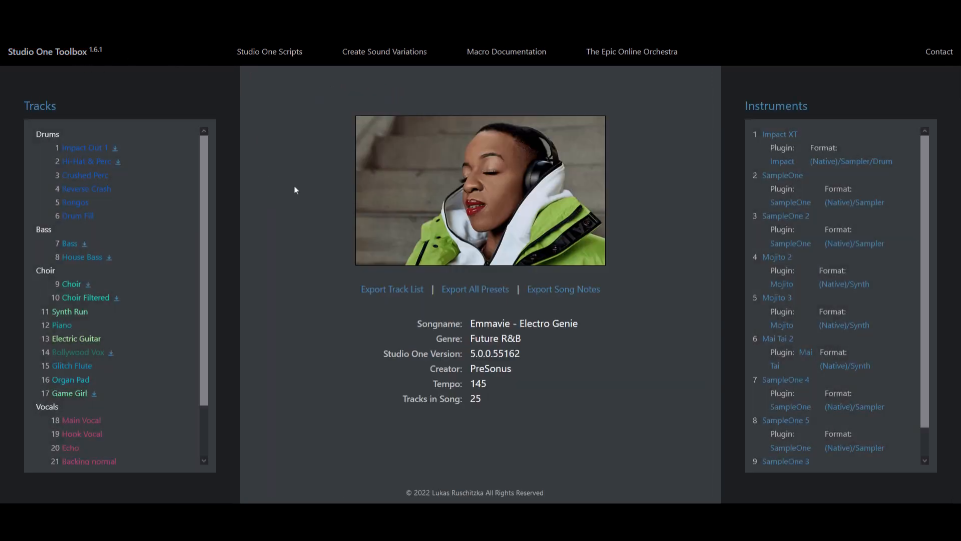
pyautogui.moveTo(397, 261)
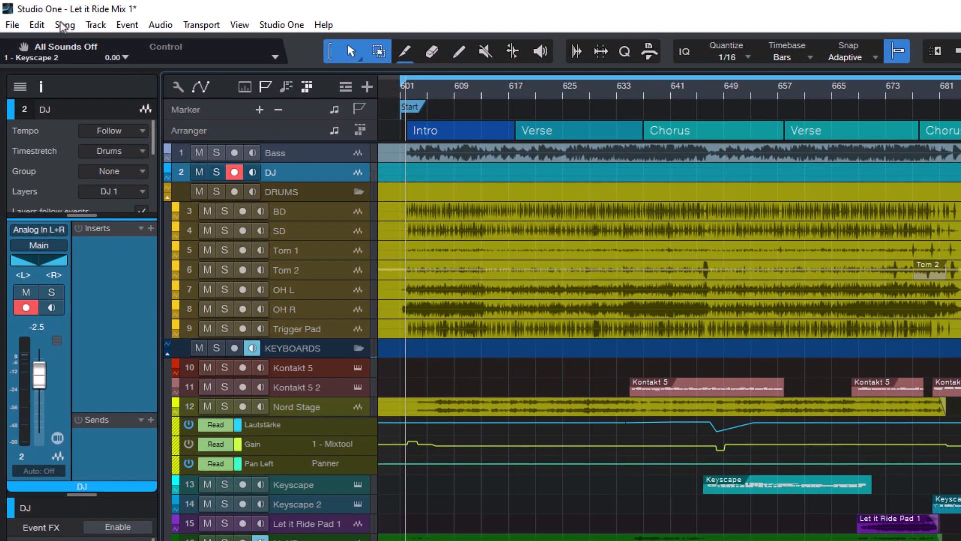
# - Reveal the Let it Ride song's media folder in File Explorer via the Song menu
pyautogui.click(64, 24)
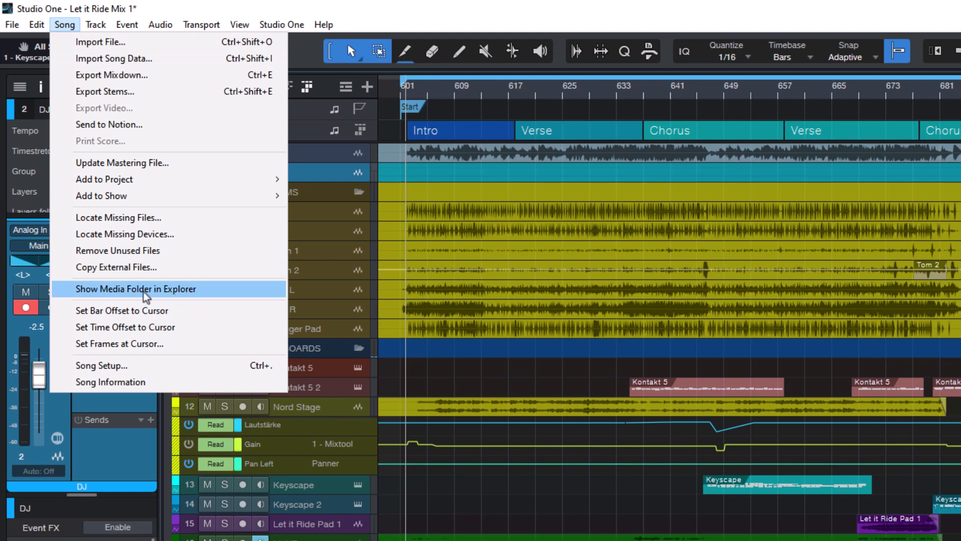
pyautogui.moveTo(95, 293)
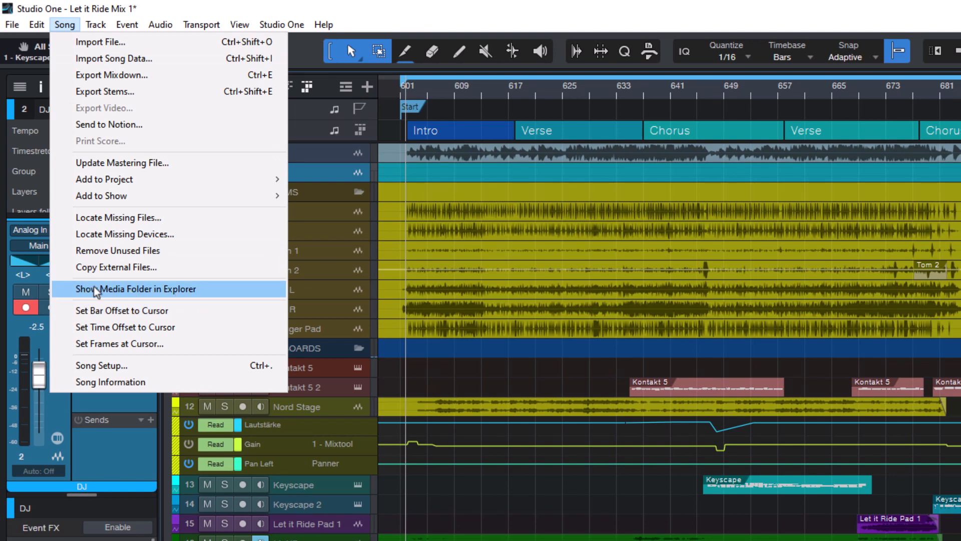
pyautogui.moveTo(104, 293)
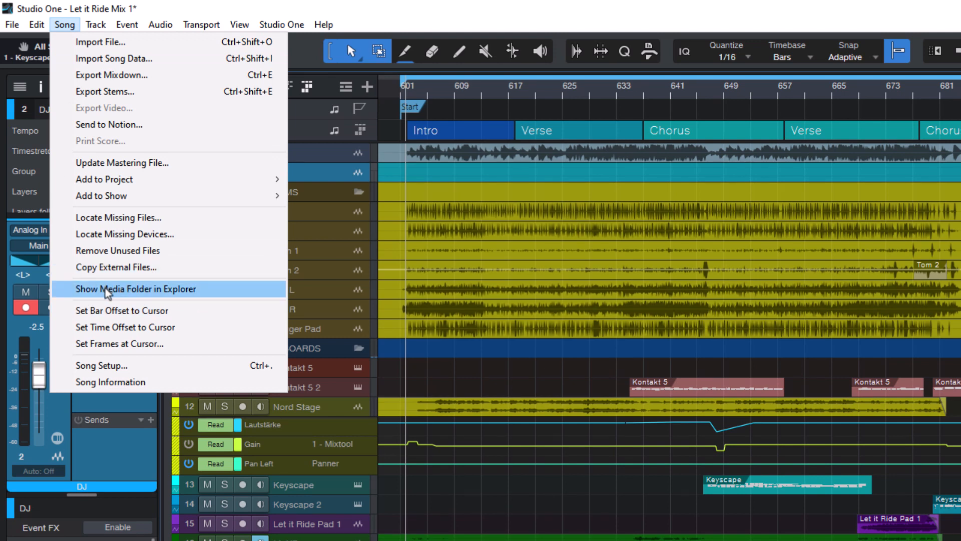
pyautogui.moveTo(451, 384)
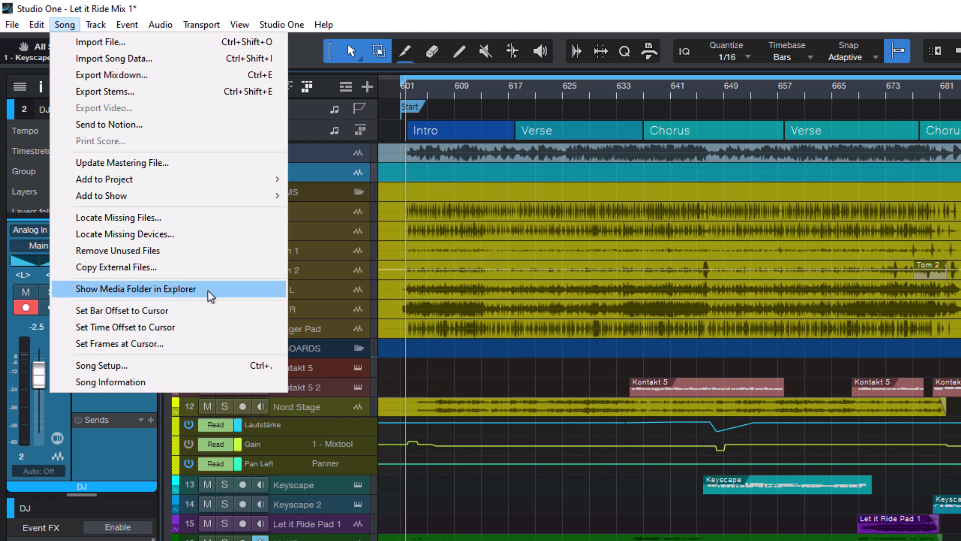
pyautogui.click(135, 289)
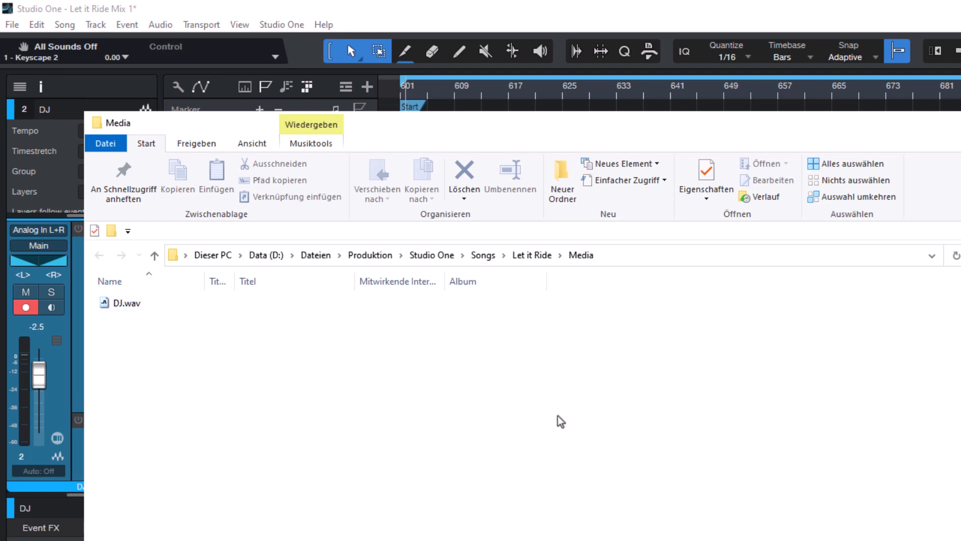
# - Go up to the Let it Ride folder and pick the Let it Ride Mix 1.song file
pyautogui.click(530, 255)
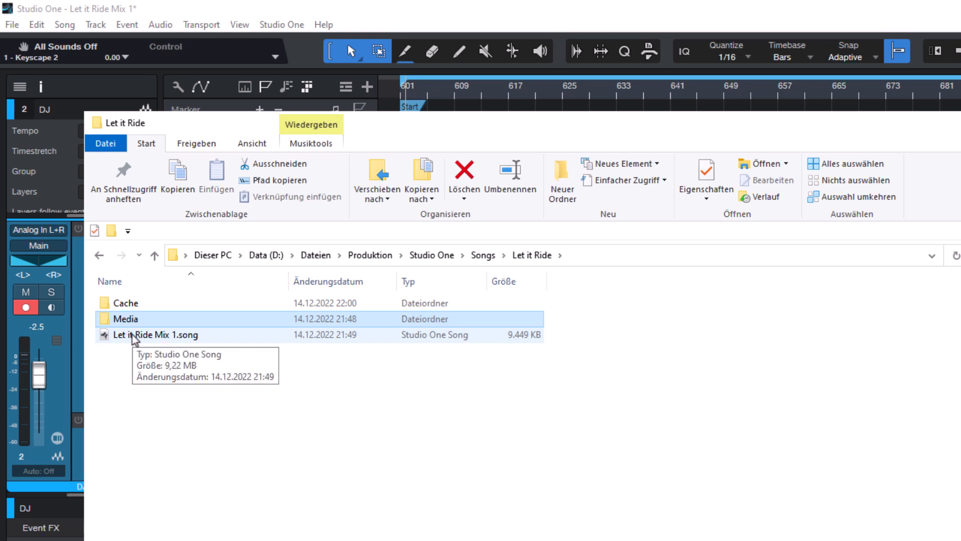
pyautogui.click(156, 334)
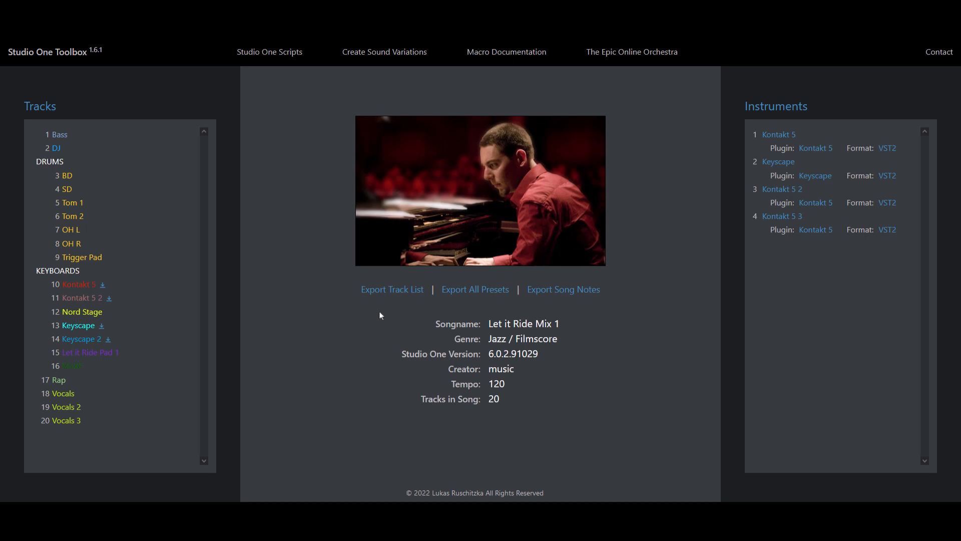
pyautogui.moveTo(307, 275)
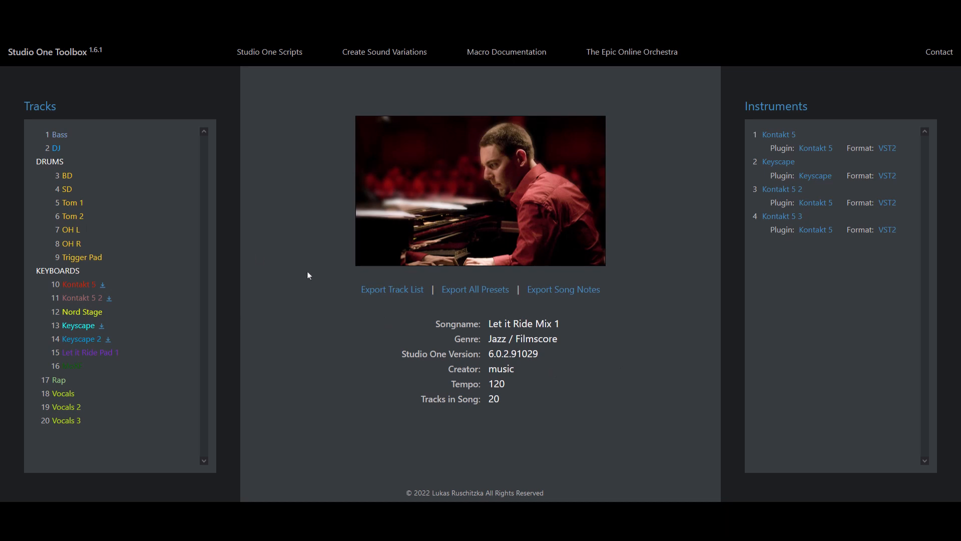
pyautogui.moveTo(255, 284)
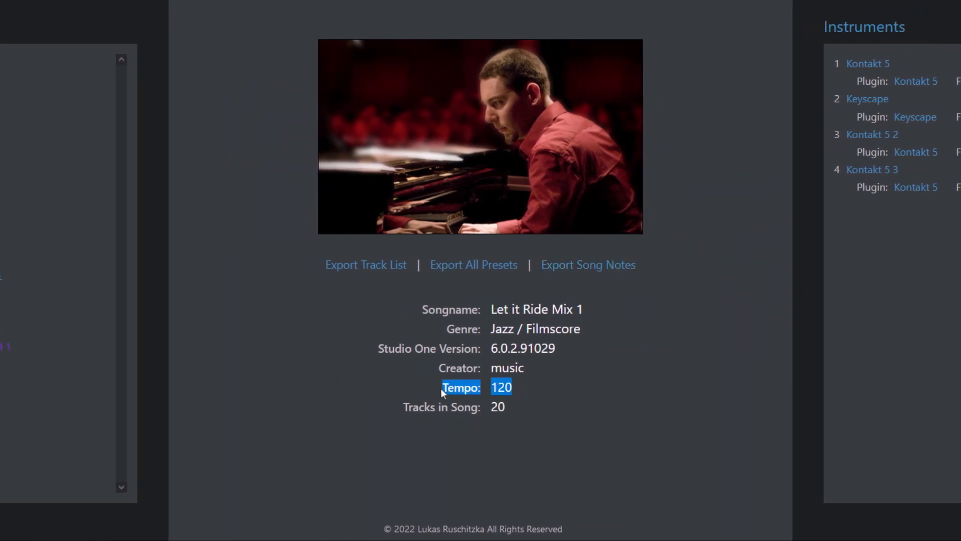
# - Review the song details, select version 6.0.2.91029, and start Export All Presets
pyautogui.click(546, 387)
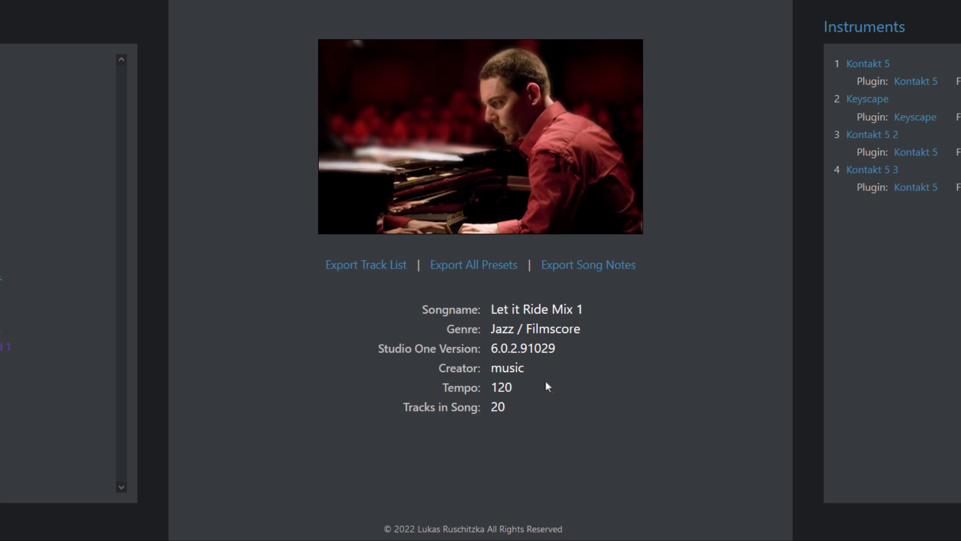
pyautogui.doubleClick(522, 348)
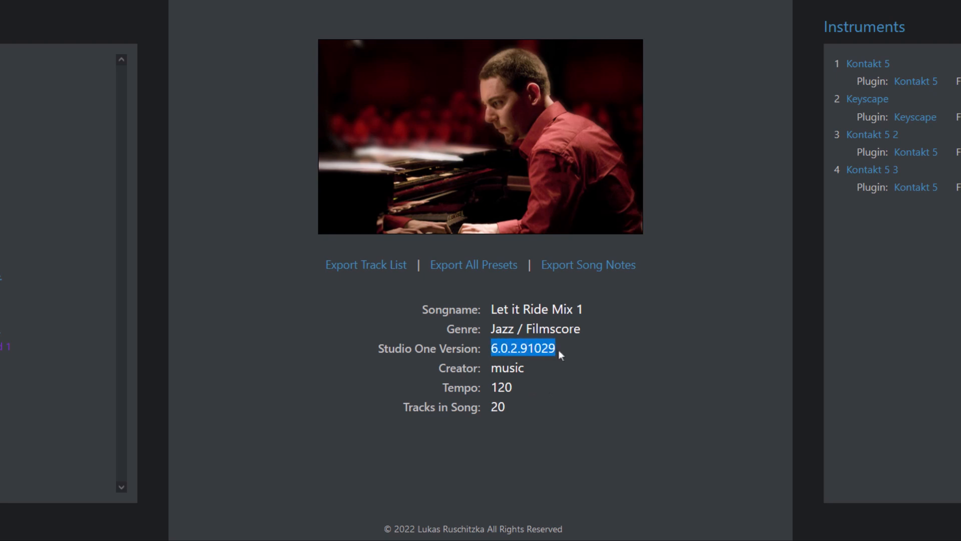
pyautogui.moveTo(532, 347)
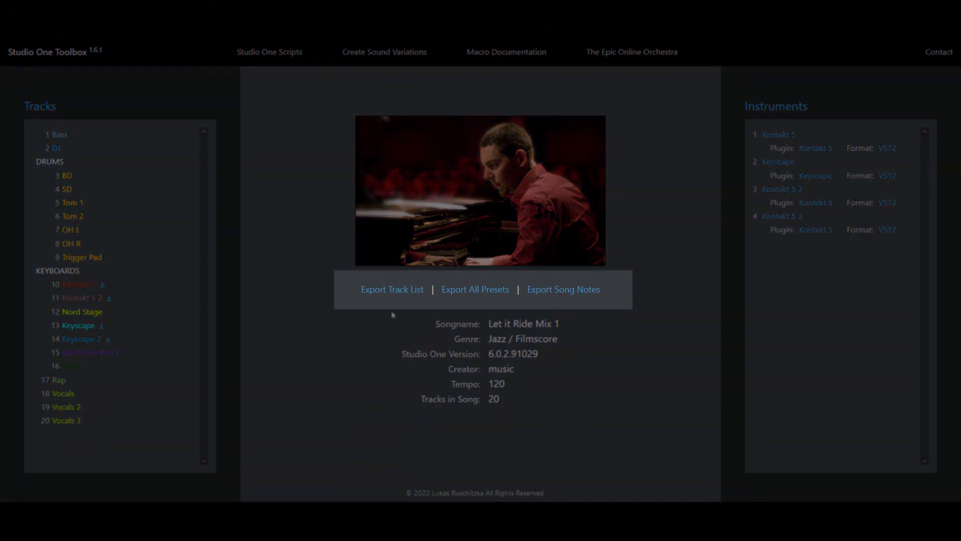
pyautogui.moveTo(475, 289)
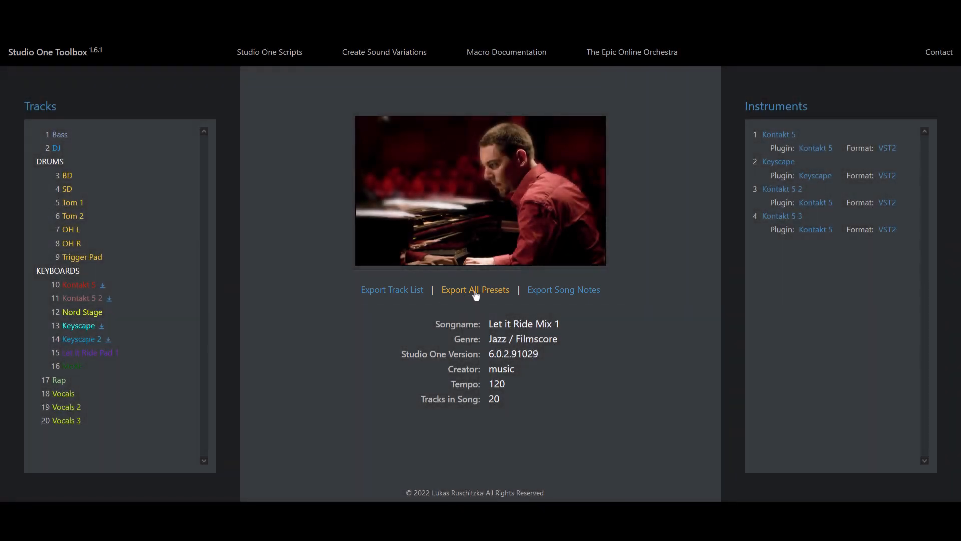
pyautogui.click(562, 288)
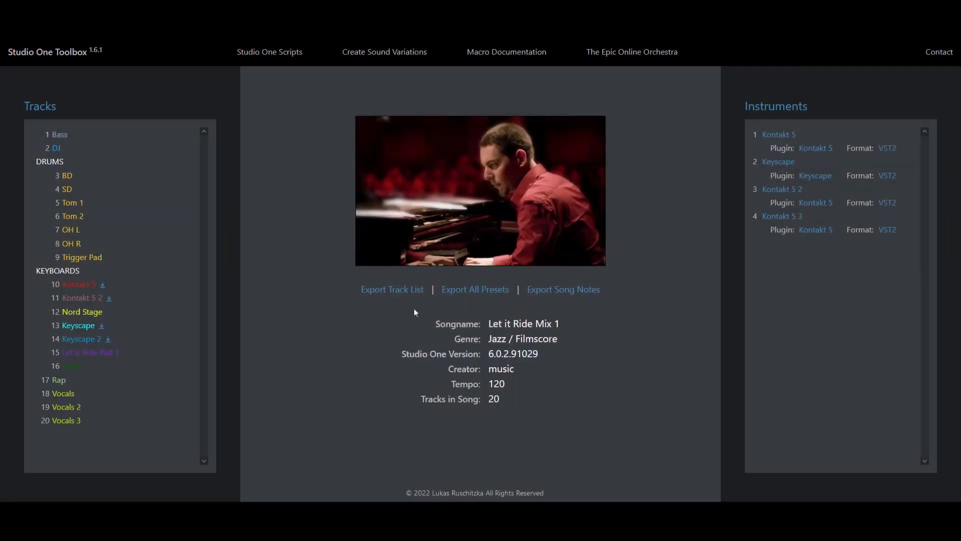
pyautogui.moveTo(393, 289)
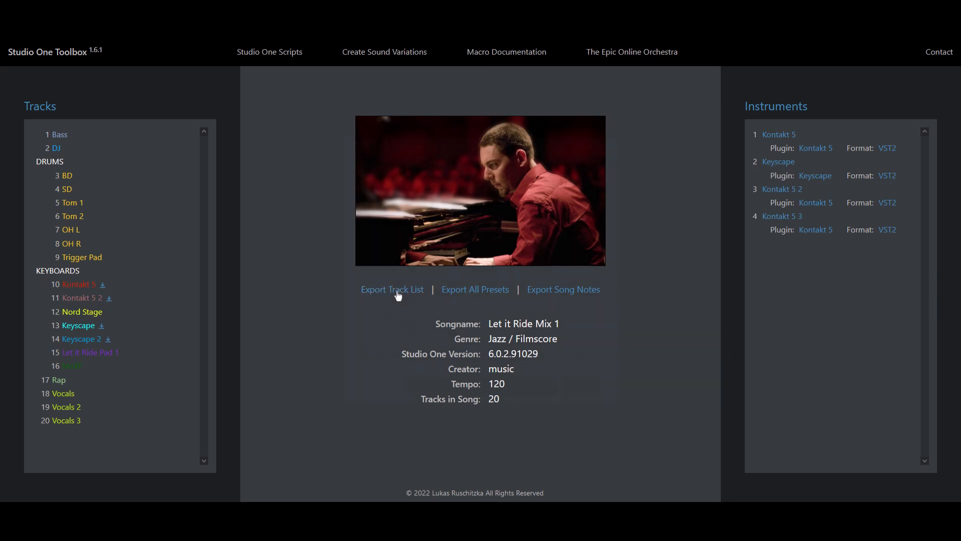
# - Preview the 20 numbered, folder-indented tracks of Let it Ride Mix 1 in Export Track List
pyautogui.click(391, 289)
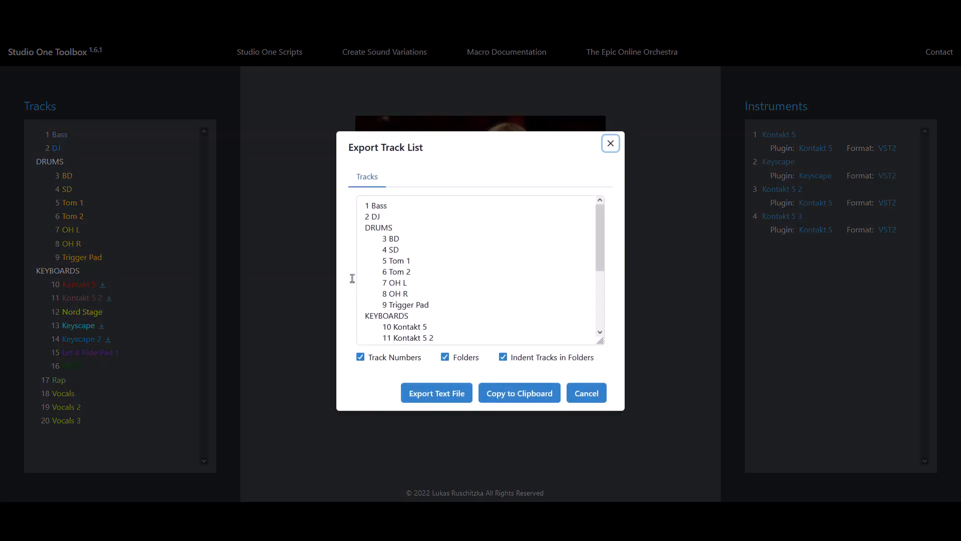
pyautogui.moveTo(423, 238)
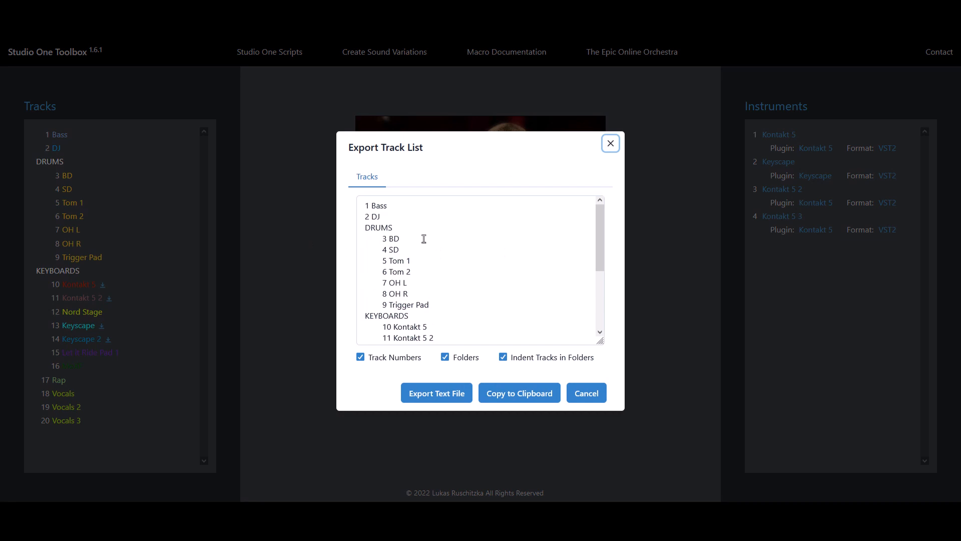
pyautogui.scroll(-3)
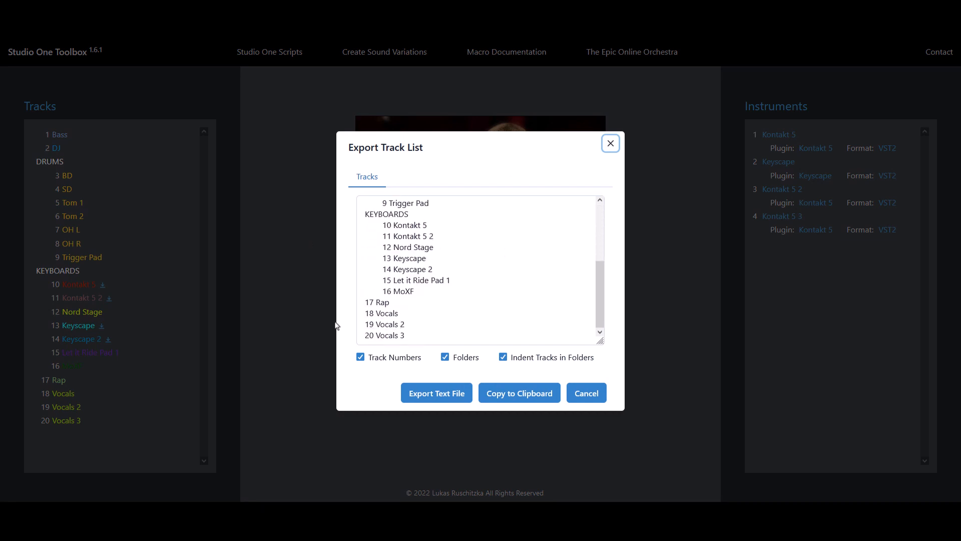
pyautogui.moveTo(438, 264)
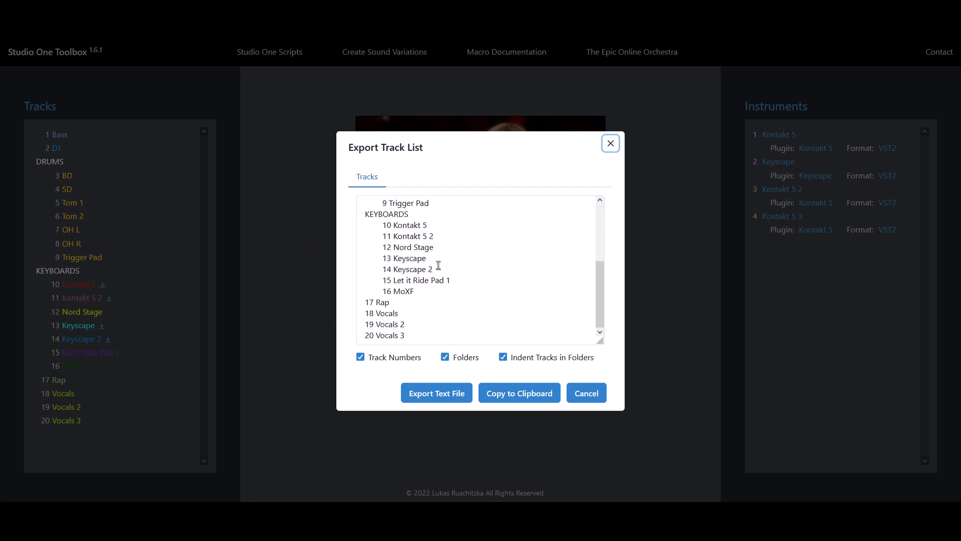
pyautogui.scroll(3)
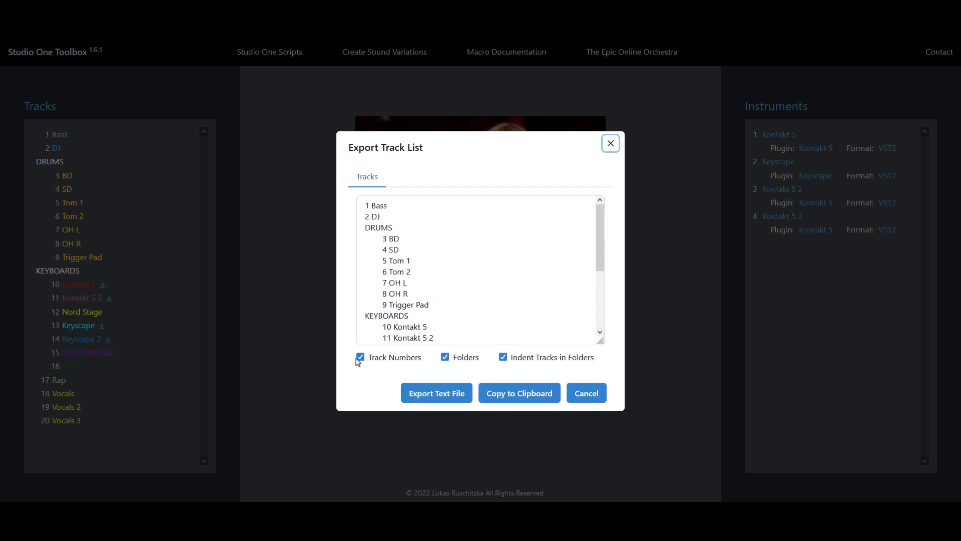
pyautogui.moveTo(497, 369)
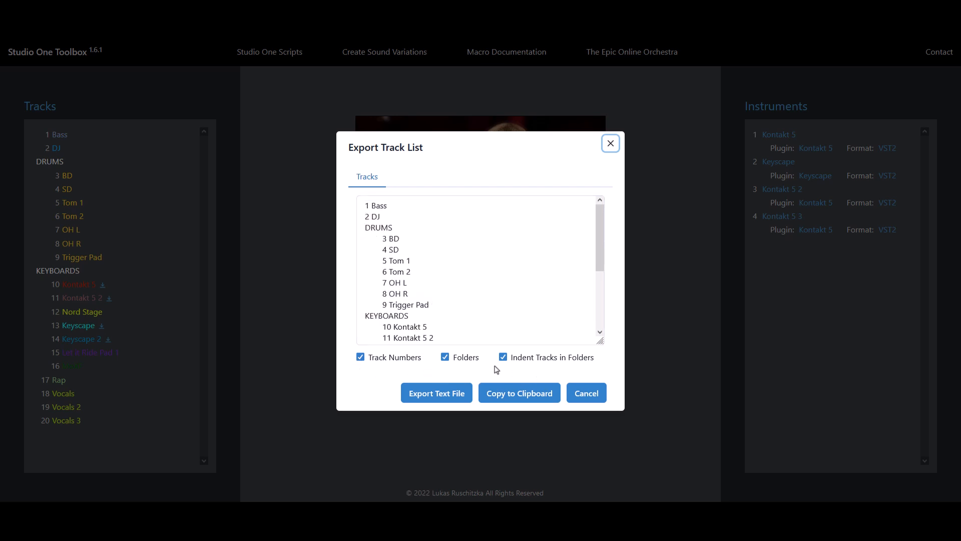
pyautogui.moveTo(469, 376)
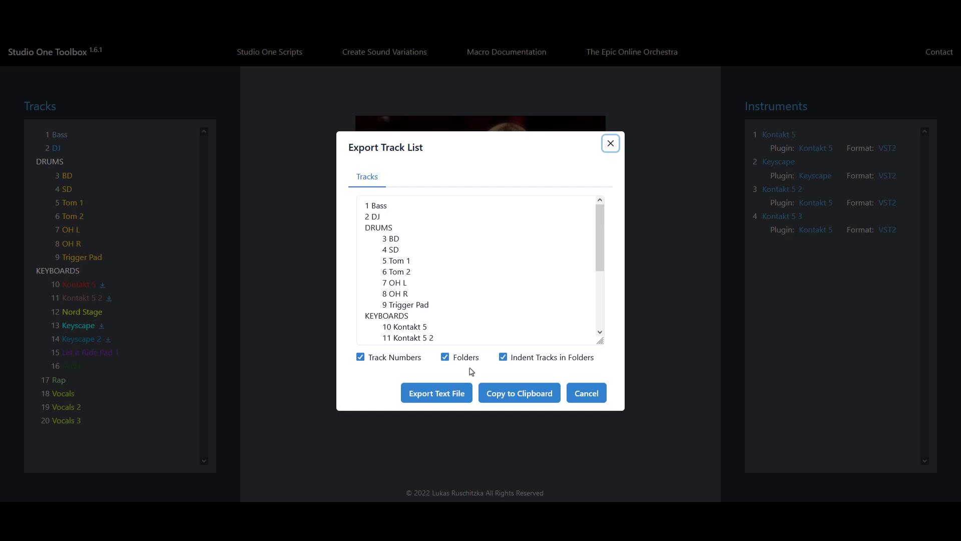
pyautogui.click(445, 357)
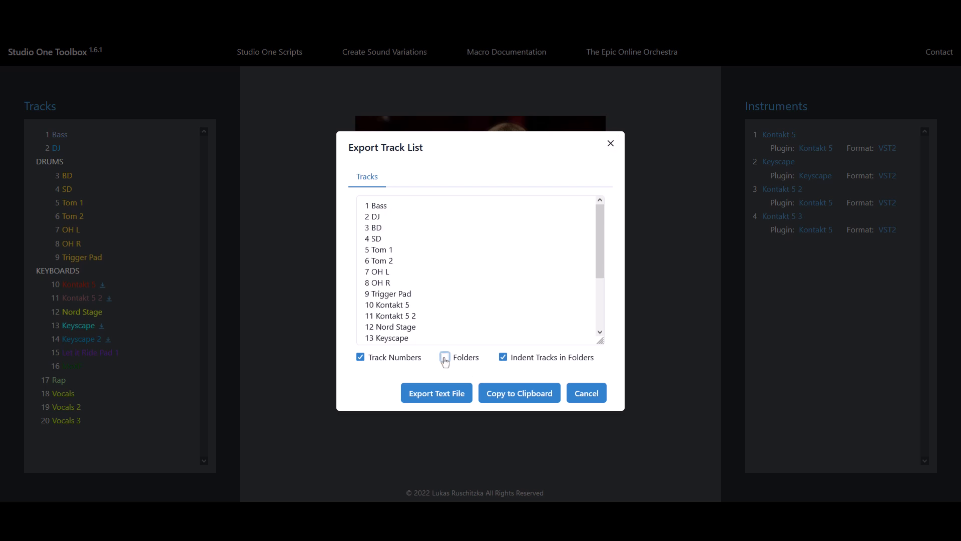
pyautogui.click(445, 357)
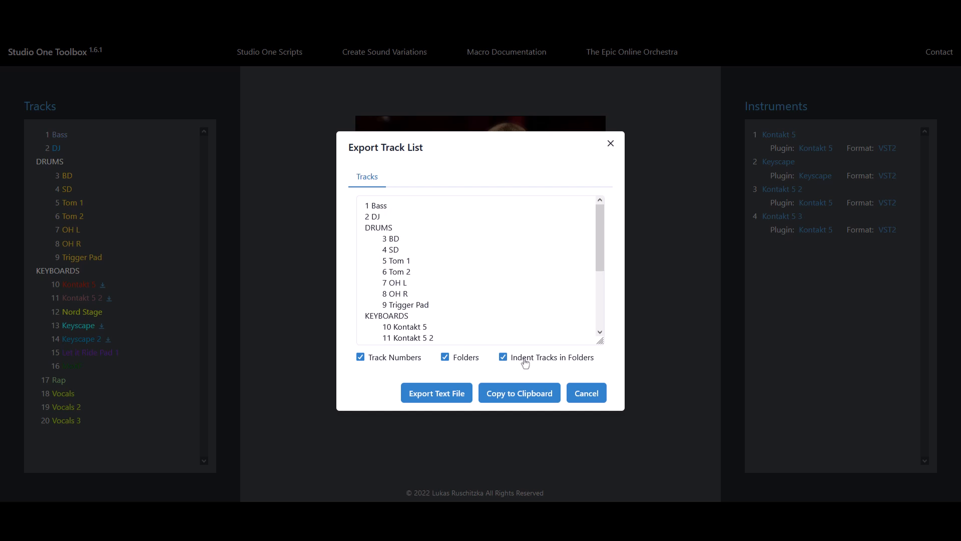
pyautogui.click(502, 356)
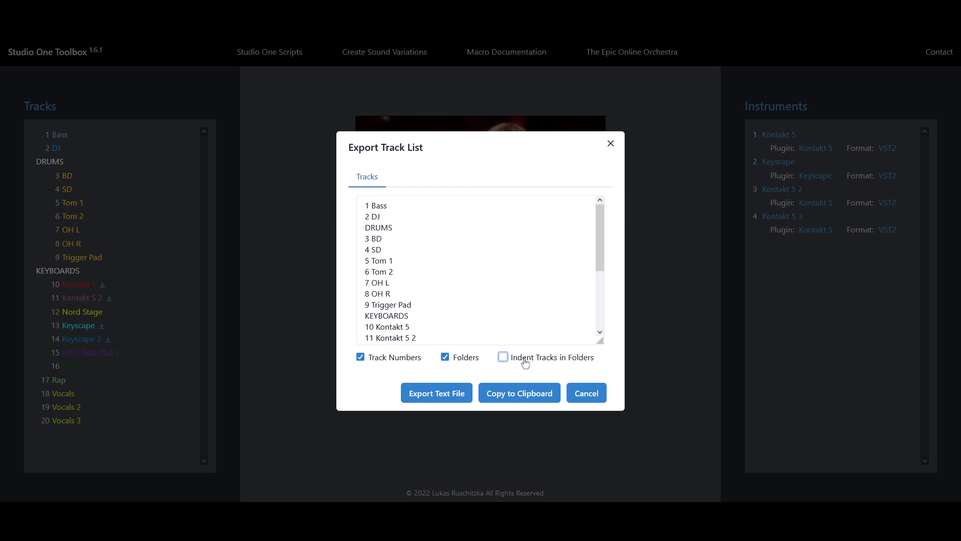
pyautogui.click(503, 357)
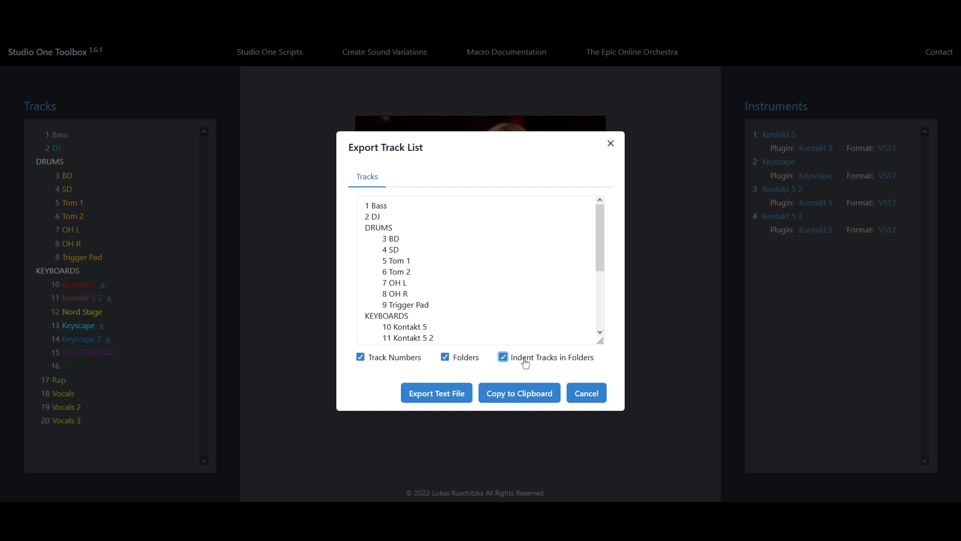
pyautogui.moveTo(373, 381)
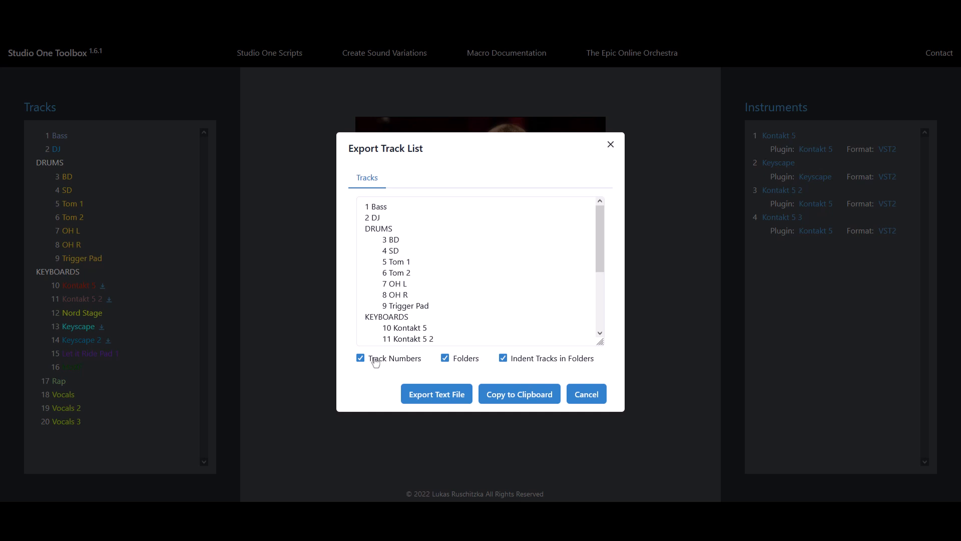
pyautogui.click(360, 359)
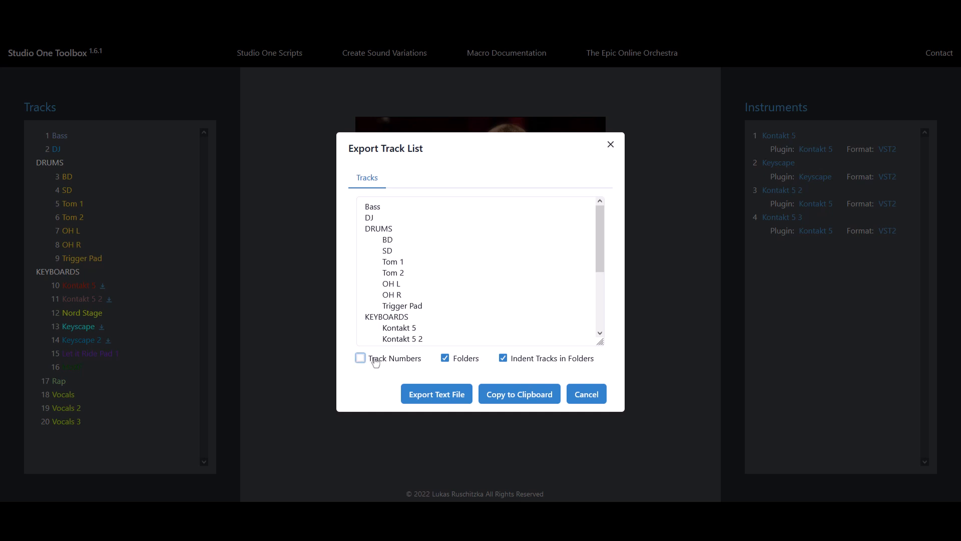
pyautogui.click(361, 358)
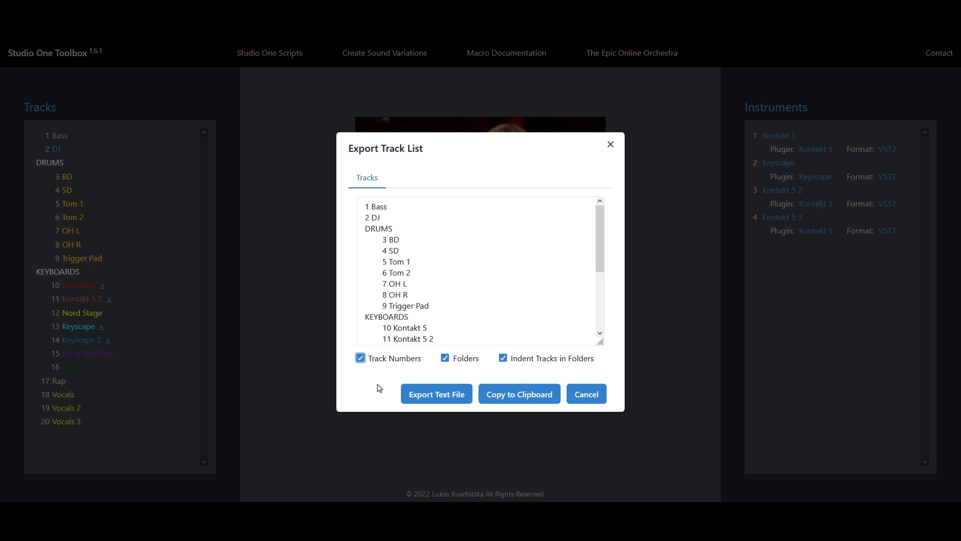
pyautogui.moveTo(451, 376)
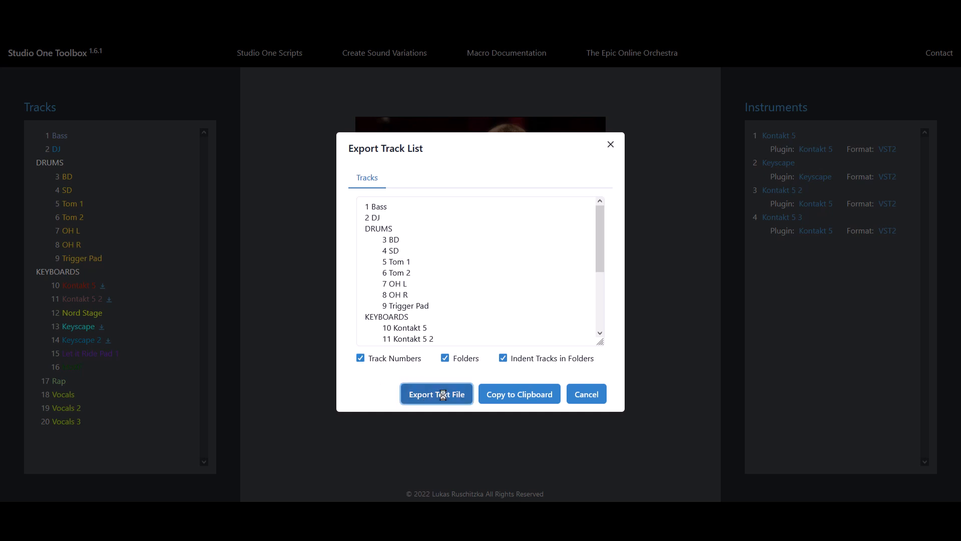
# - Export the track list as a text file and copy it to the clipboard
pyautogui.click(436, 394)
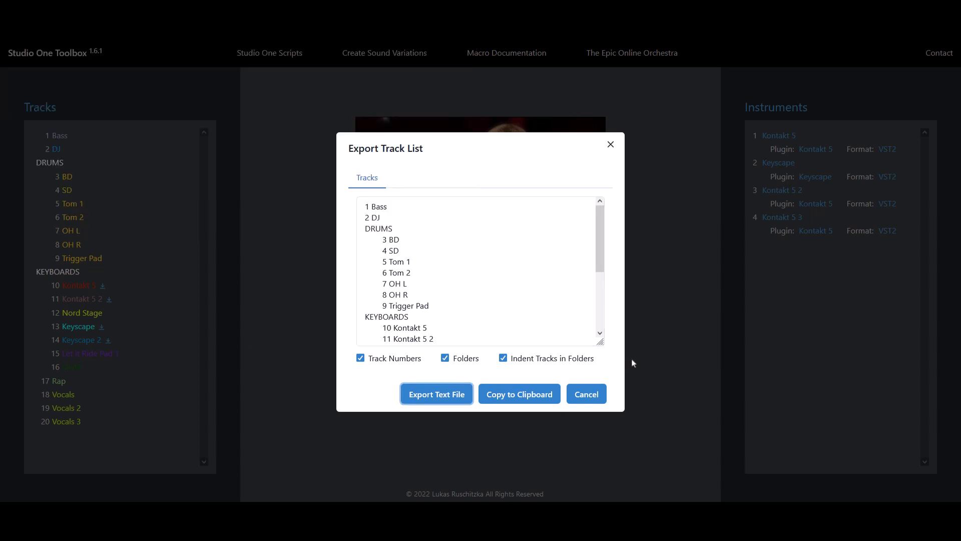
pyautogui.moveTo(632, 364)
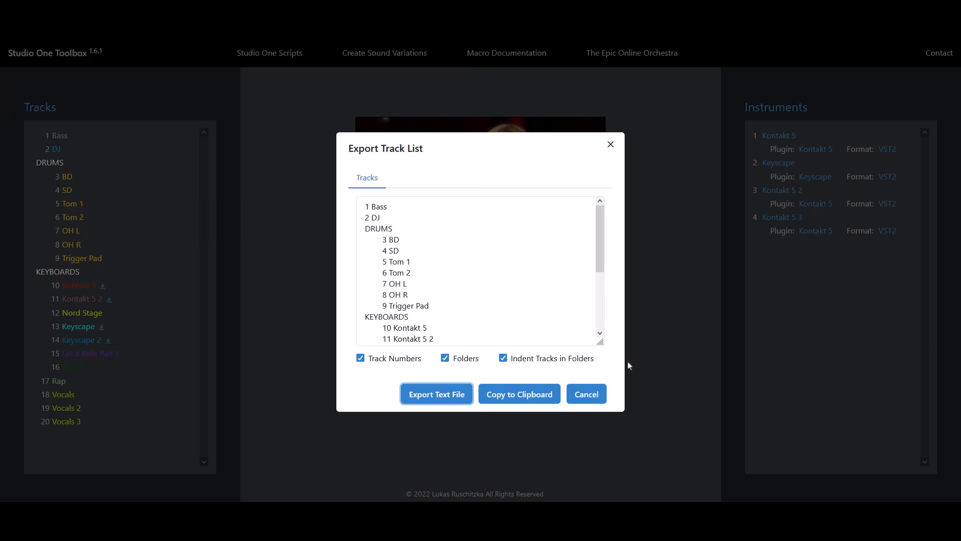
pyautogui.moveTo(663, 334)
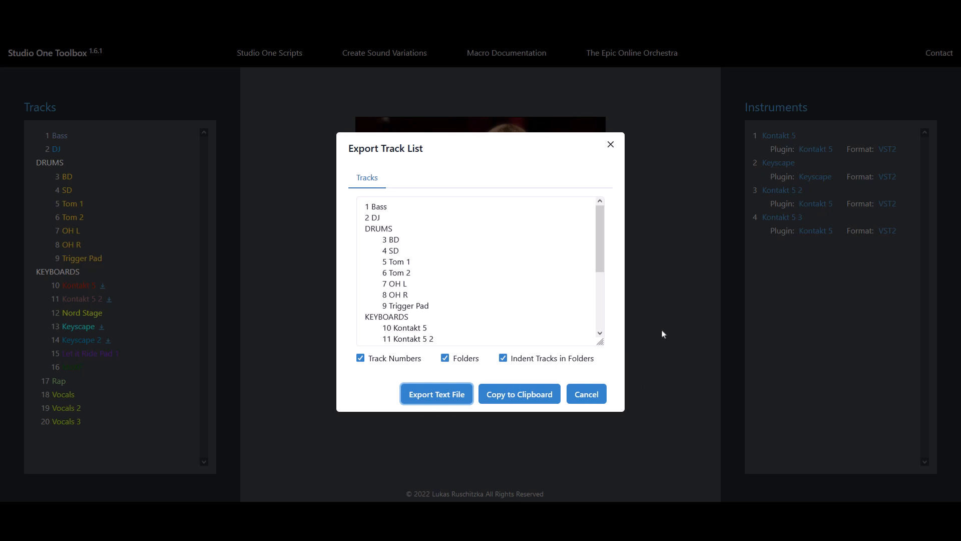
pyautogui.moveTo(518, 394)
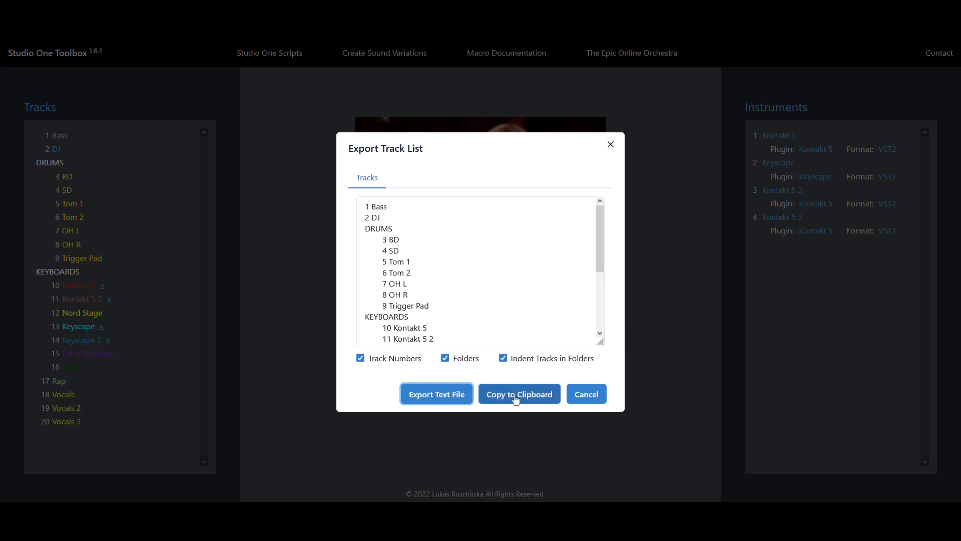
pyautogui.click(519, 394)
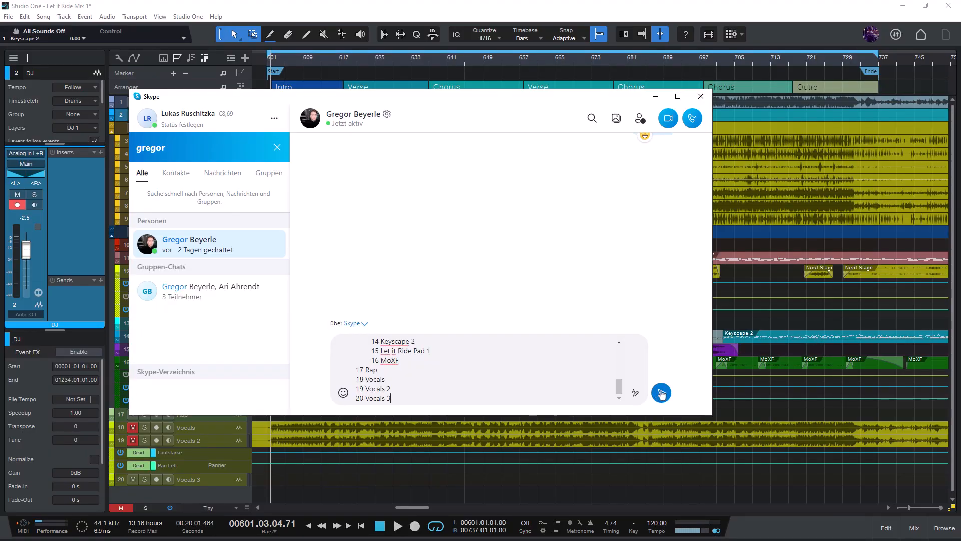
# - Send the pasted track list, ending with 20 Vocals 3, as a Skype chat message
pyautogui.click(661, 393)
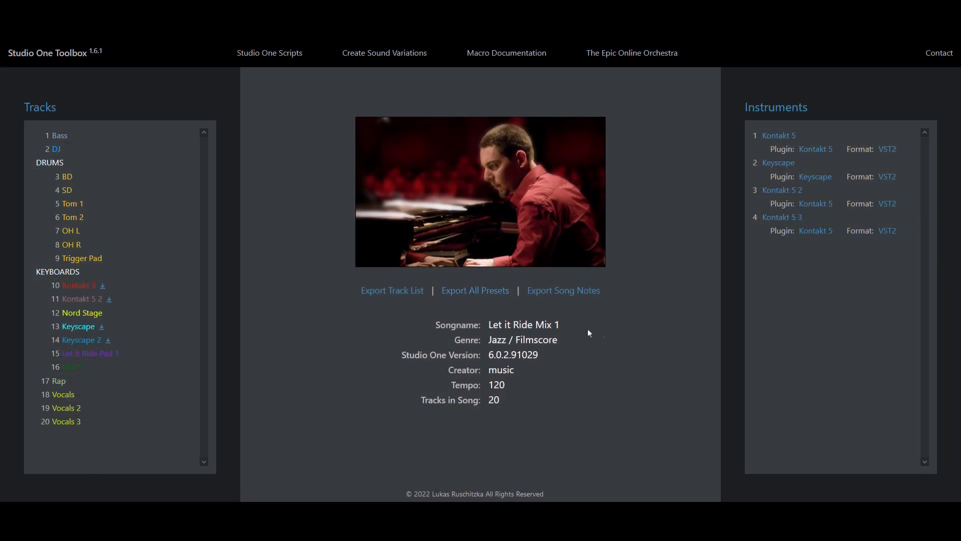
pyautogui.moveTo(532, 336)
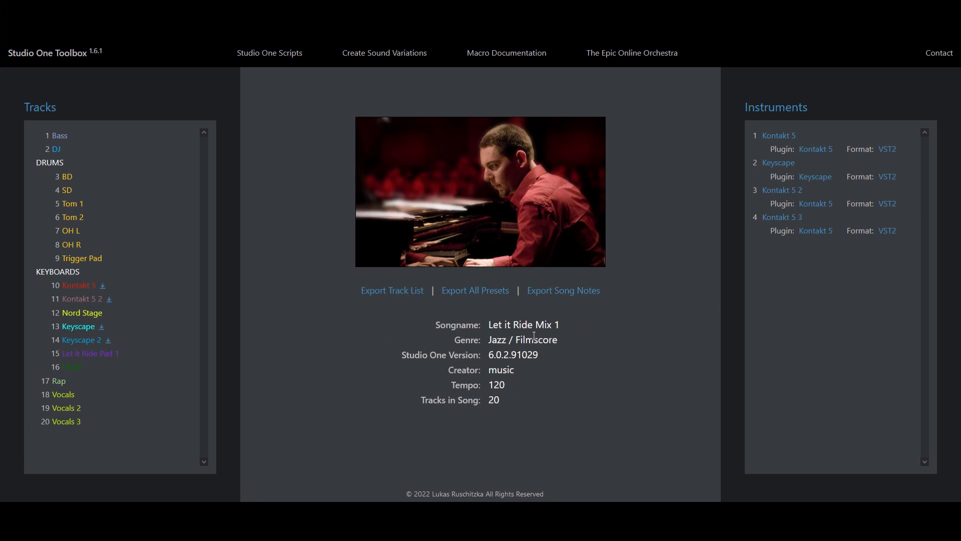